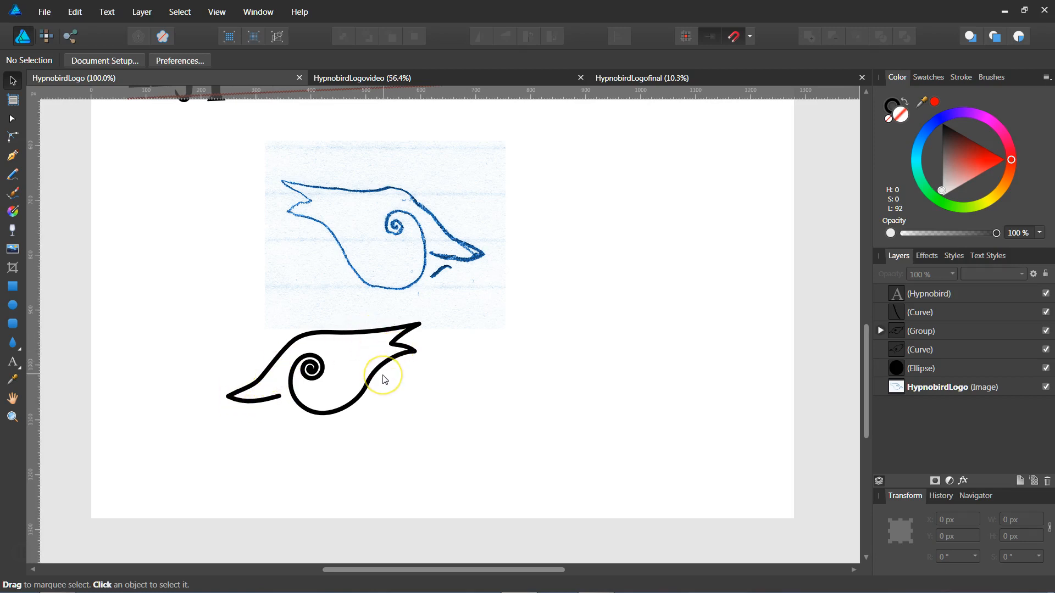
- Switch from the sketch document to the document holding four curve objects
{"action": "left_click", "coordinate": [641, 78]}
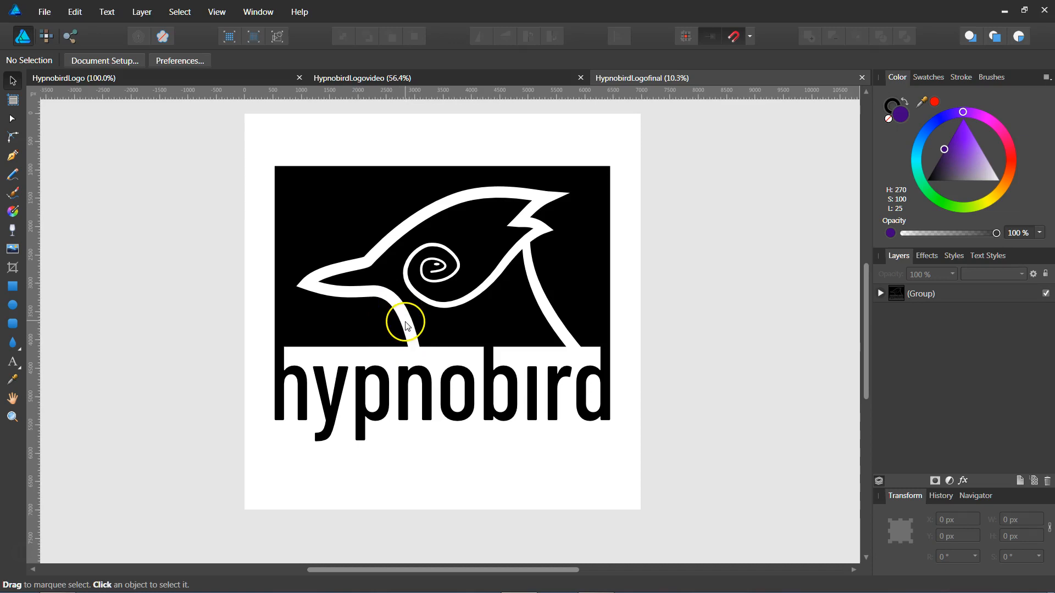
{"action": "mouse_move", "coordinate": [504, 282]}
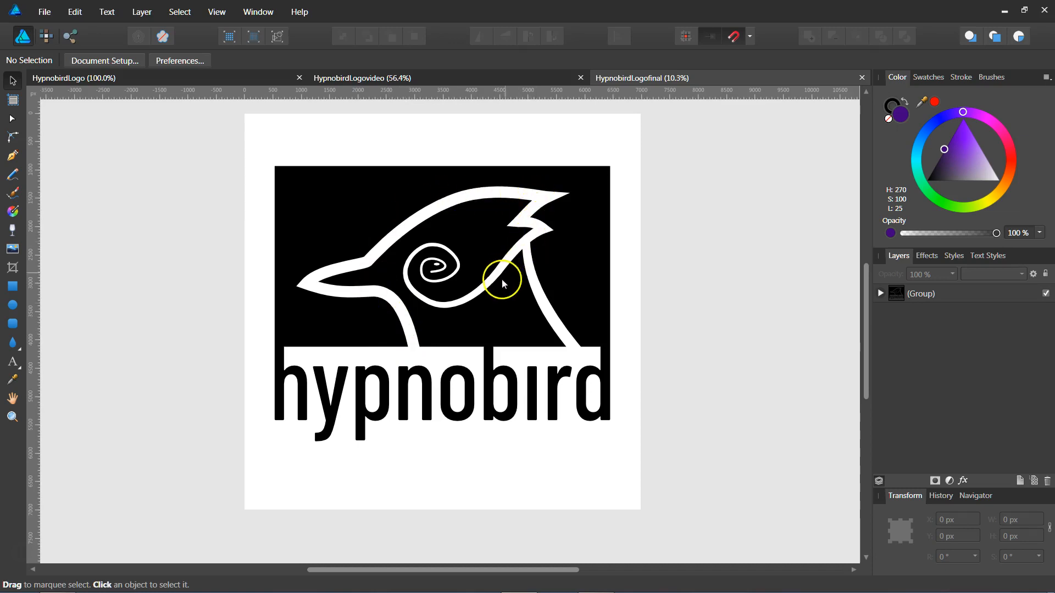
{"action": "mouse_move", "coordinate": [427, 263]}
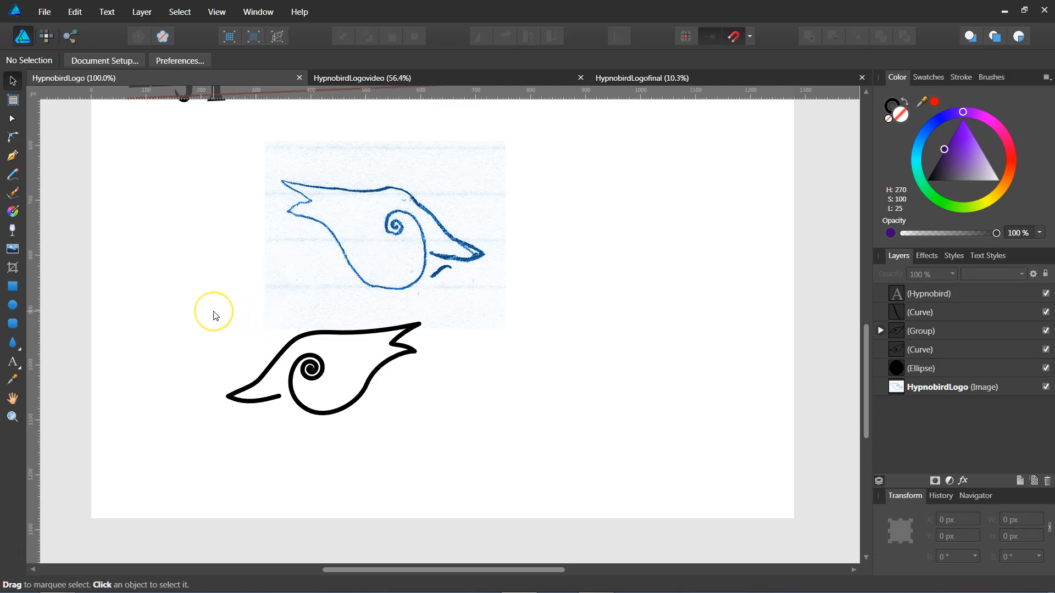
{"action": "mouse_move", "coordinate": [216, 325]}
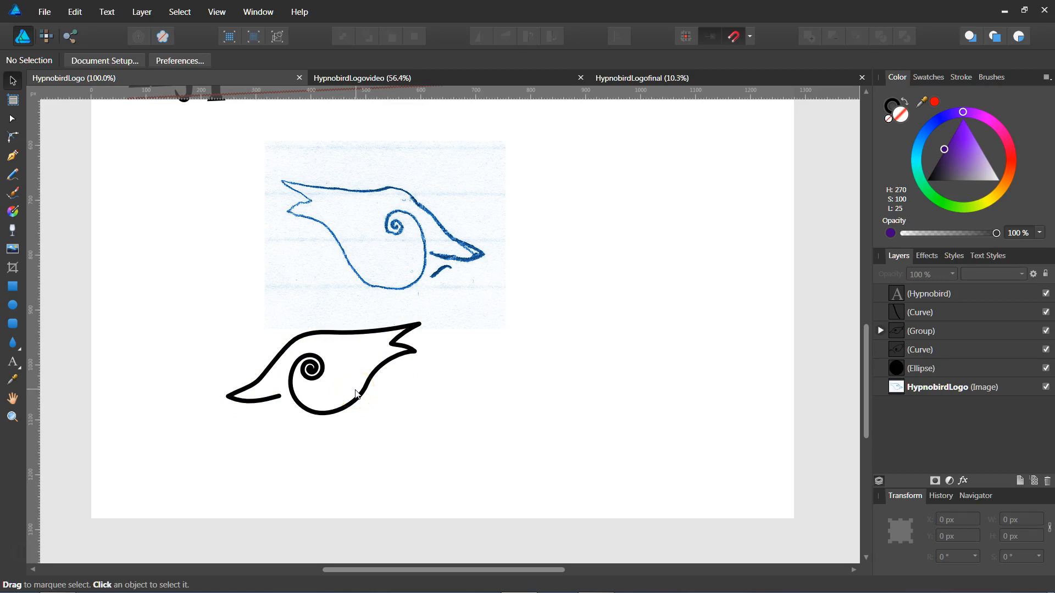
{"action": "mouse_move", "coordinate": [362, 346]}
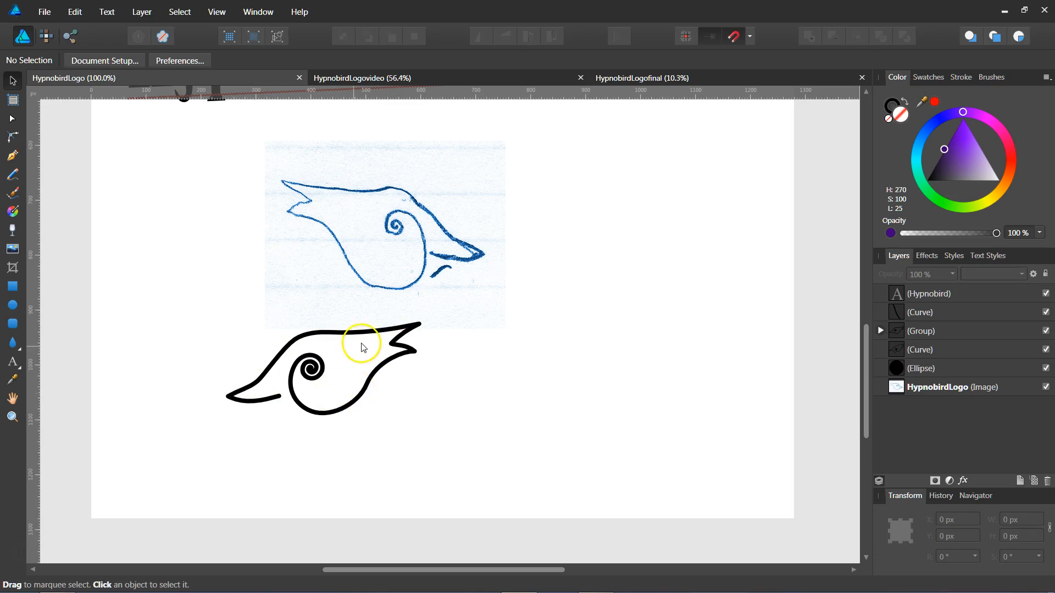
{"action": "mouse_move", "coordinate": [342, 378]}
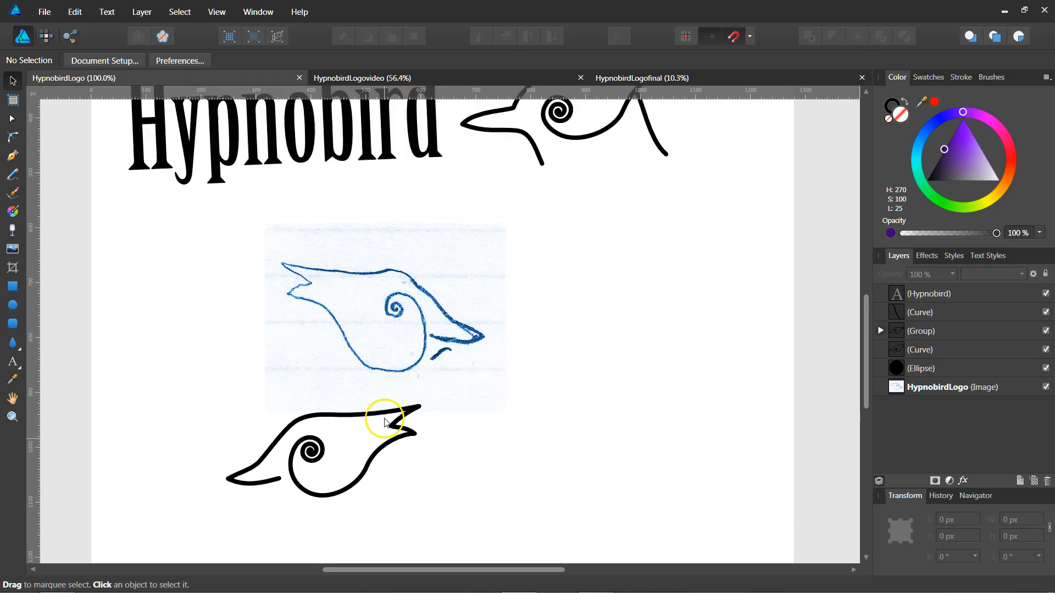
{"action": "scroll", "scroll_direction": "down", "scroll_amount": 3}
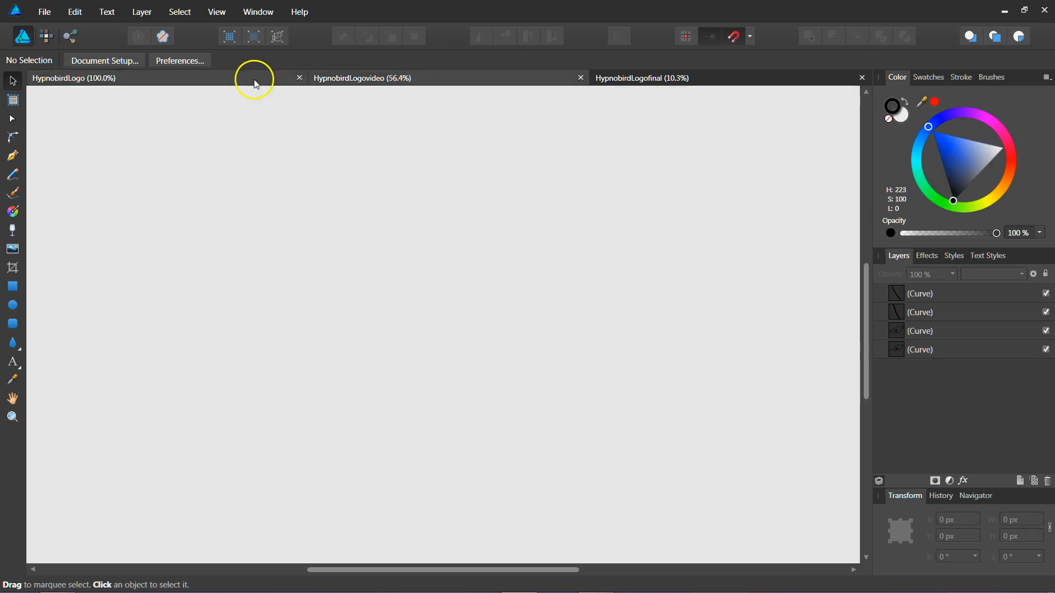
- Revisit the HypnobirdLogo drafts, then bring up the HypnobirdLogofinal document
{"action": "left_click", "coordinate": [74, 78]}
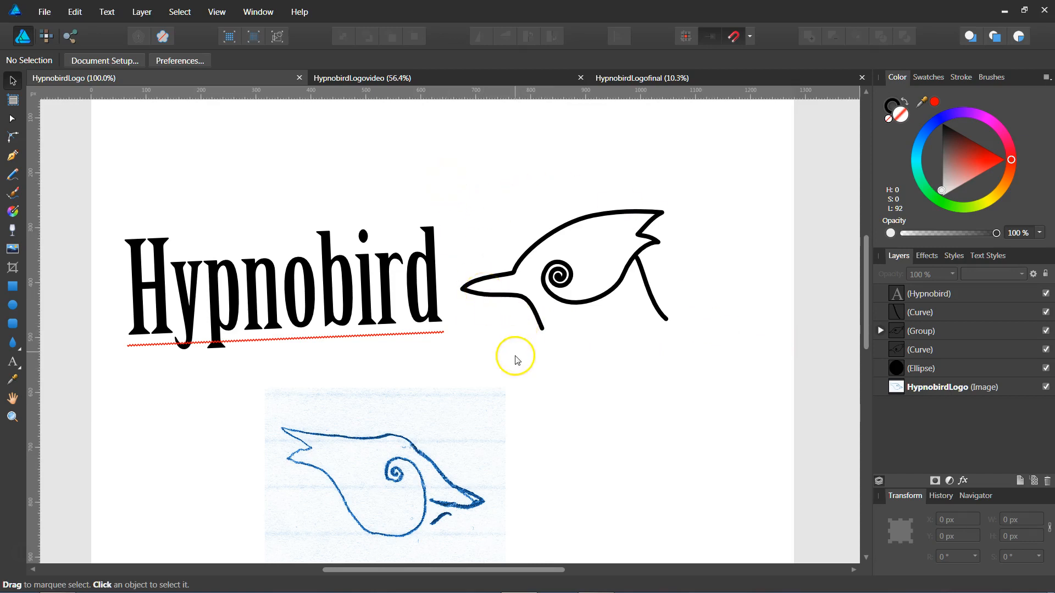
{"action": "mouse_move", "coordinate": [525, 347]}
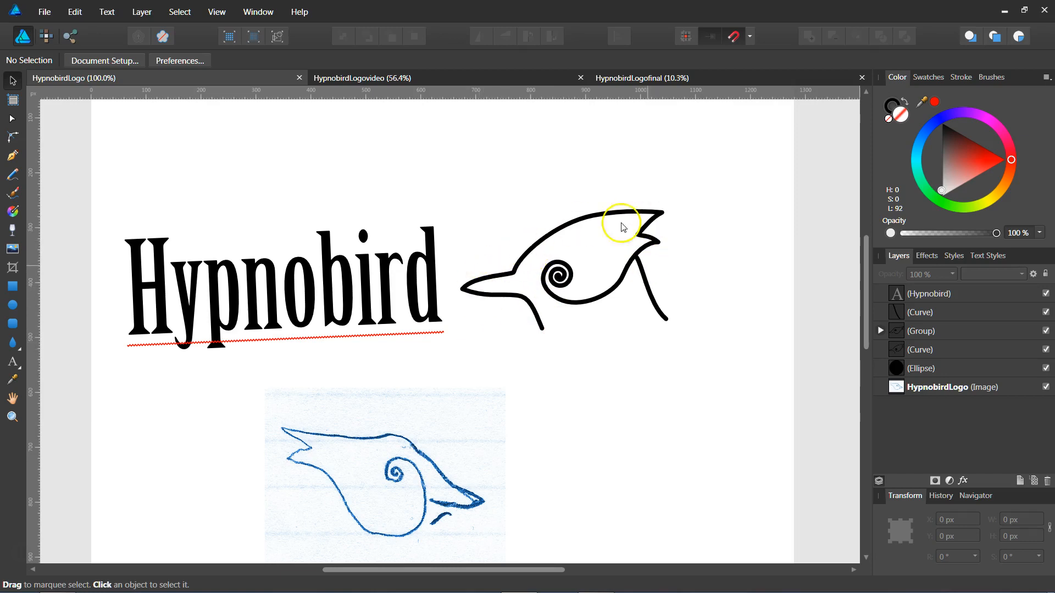
{"action": "left_click", "coordinate": [362, 79]}
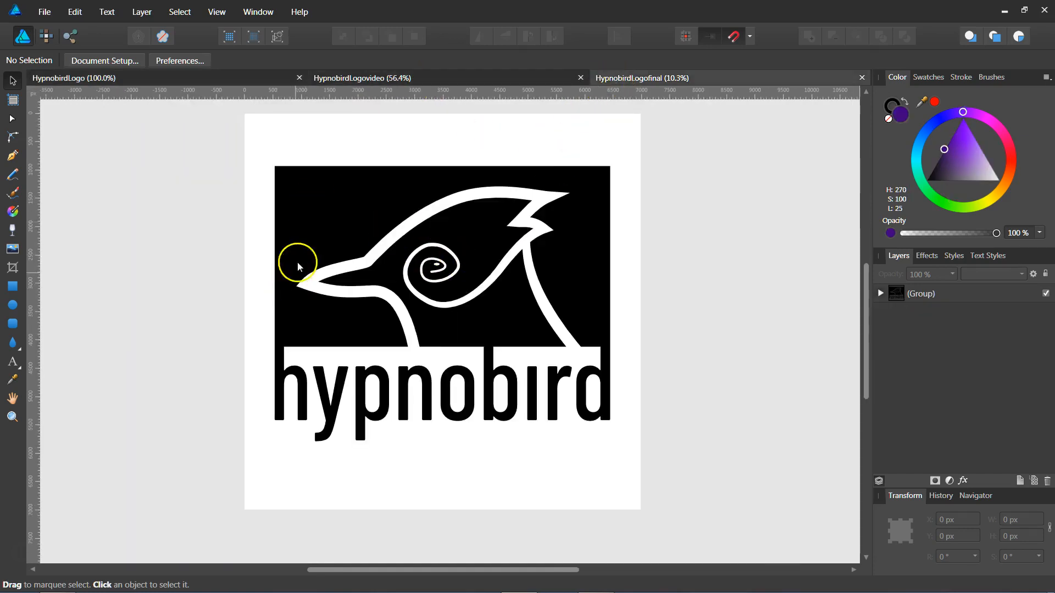
{"action": "mouse_move", "coordinate": [343, 337]}
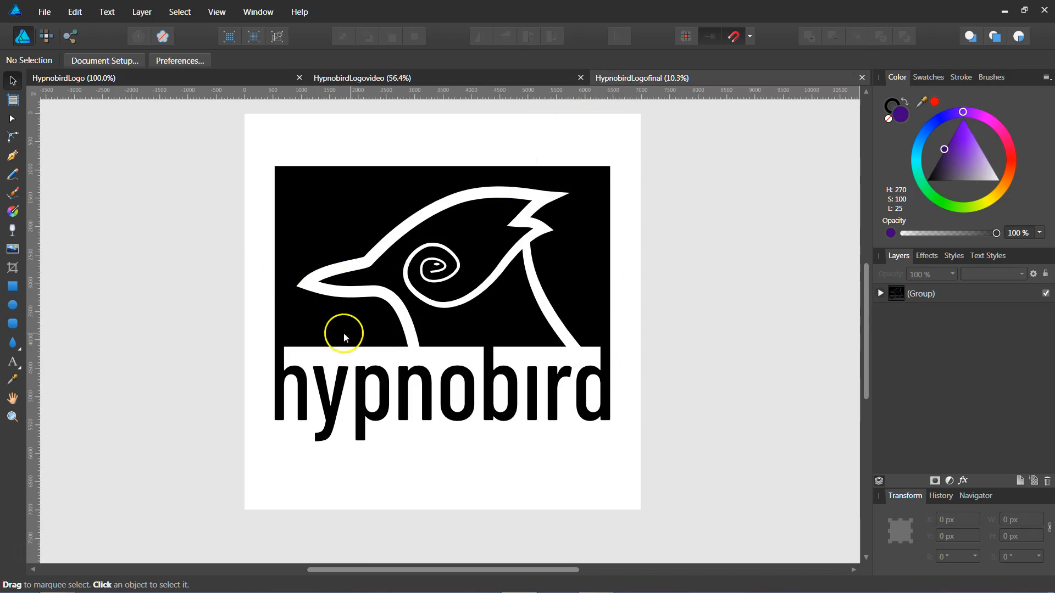
{"action": "mouse_move", "coordinate": [442, 350]}
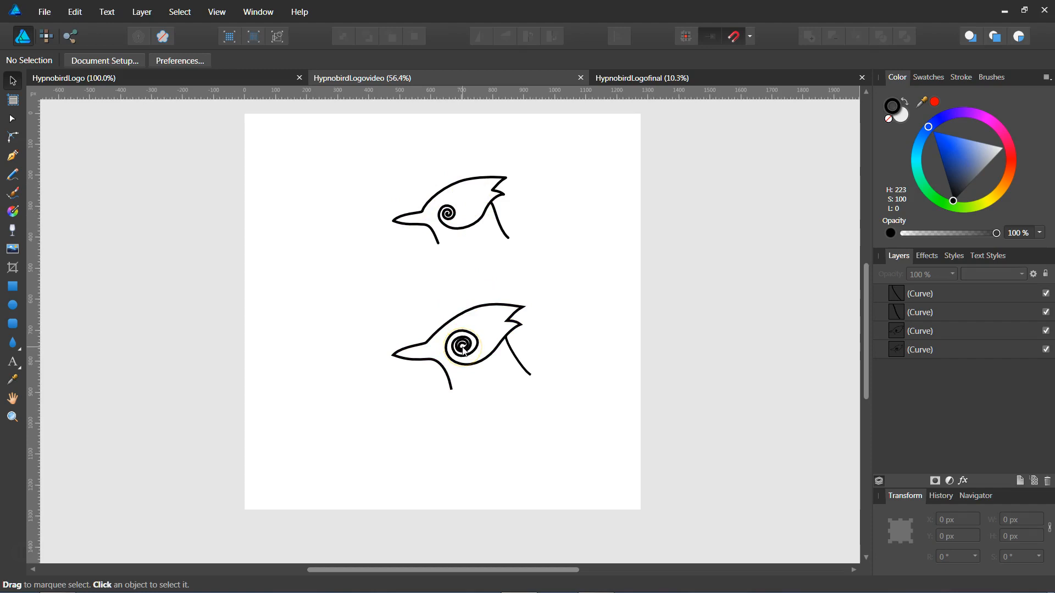
- Select the lower bird-head curve and move it further left
{"action": "left_click", "coordinate": [462, 345]}
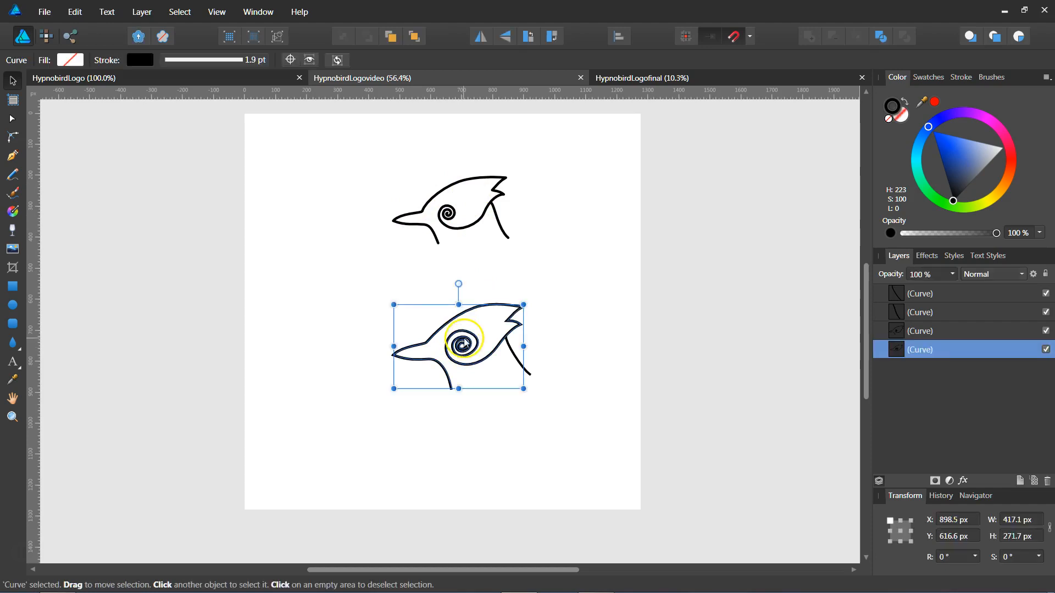
{"action": "left_click_drag", "start_coordinate": [459, 345], "coordinate": [392, 312]}
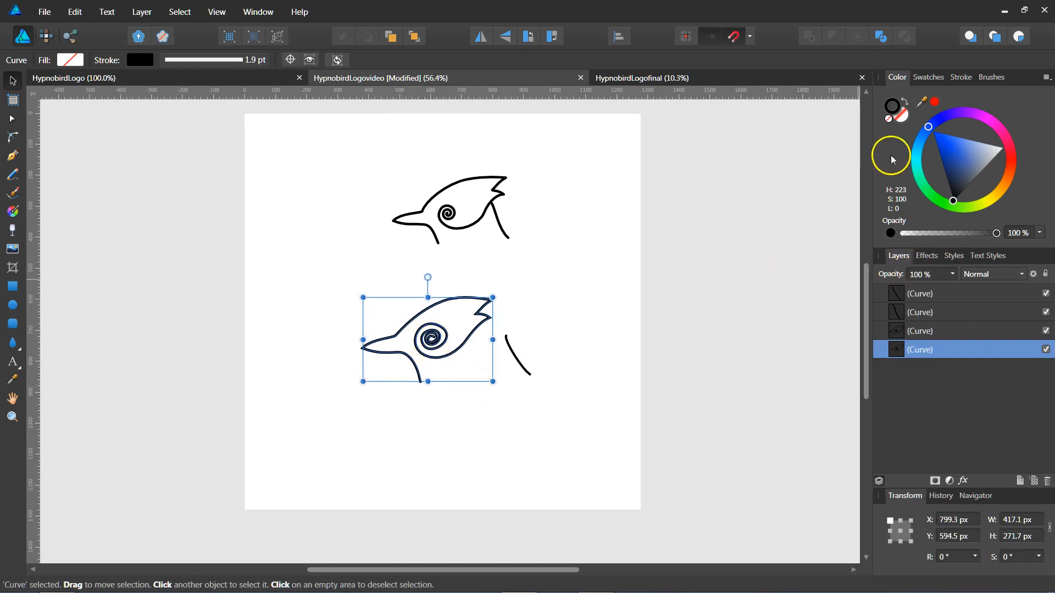
- In the Stroke panel, adjust the bird-head stroke width, settling at 5.9 pt
{"action": "left_click", "coordinate": [960, 77]}
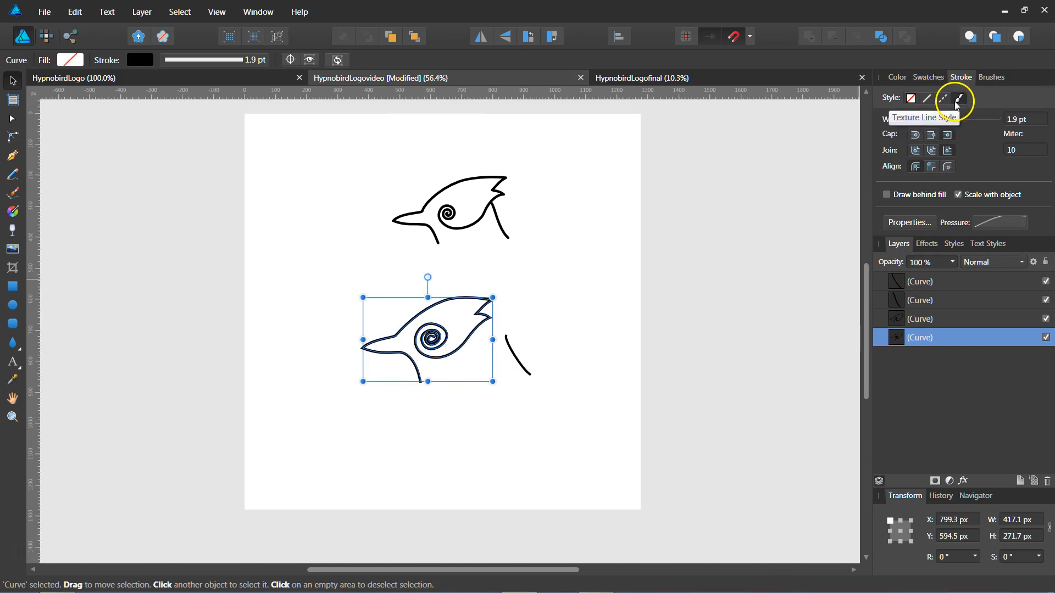
{"action": "left_click", "coordinate": [941, 98]}
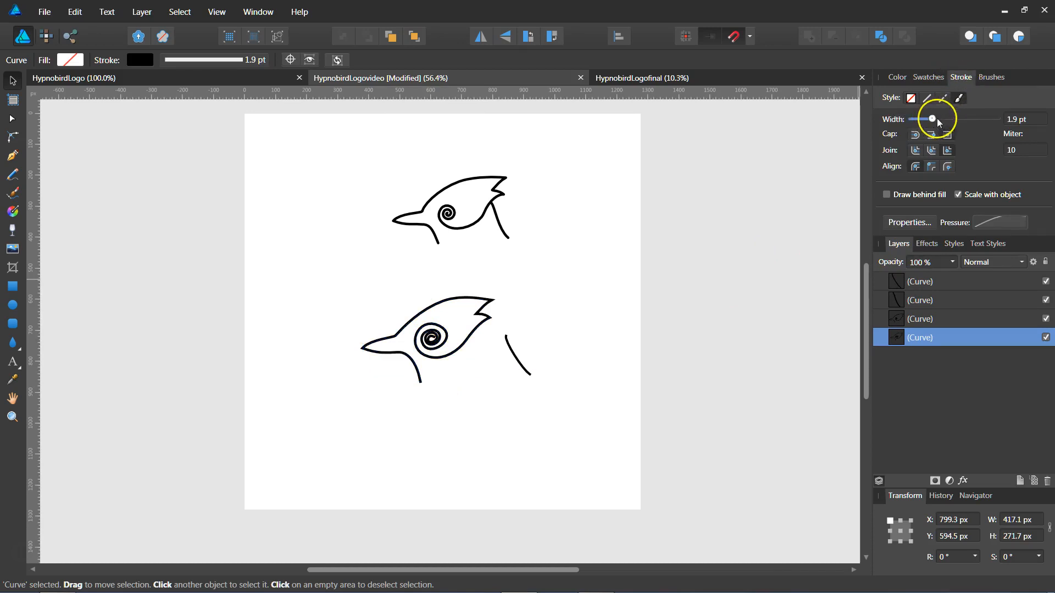
{"action": "left_click_drag", "start_coordinate": [933, 120], "coordinate": [930, 119]}
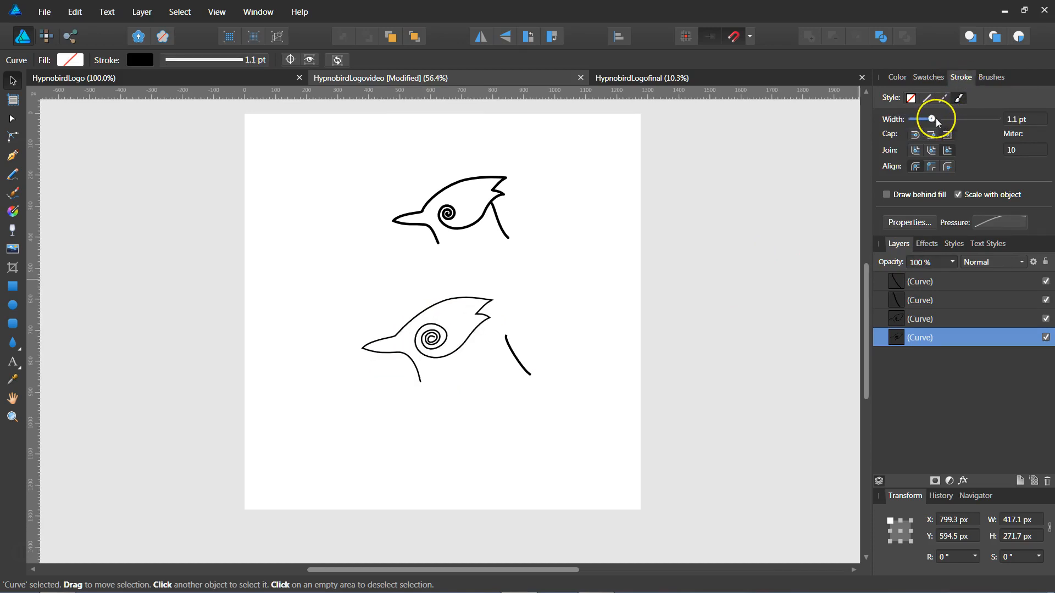
{"action": "left_click_drag", "start_coordinate": [912, 119], "coordinate": [936, 119]}
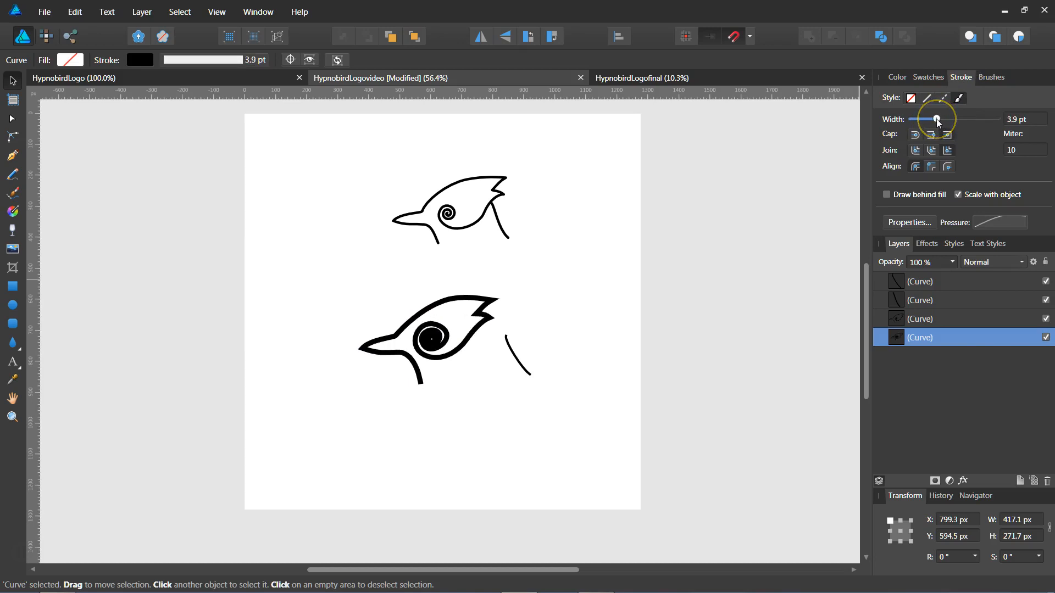
{"action": "left_click_drag", "start_coordinate": [933, 119], "coordinate": [939, 120]}
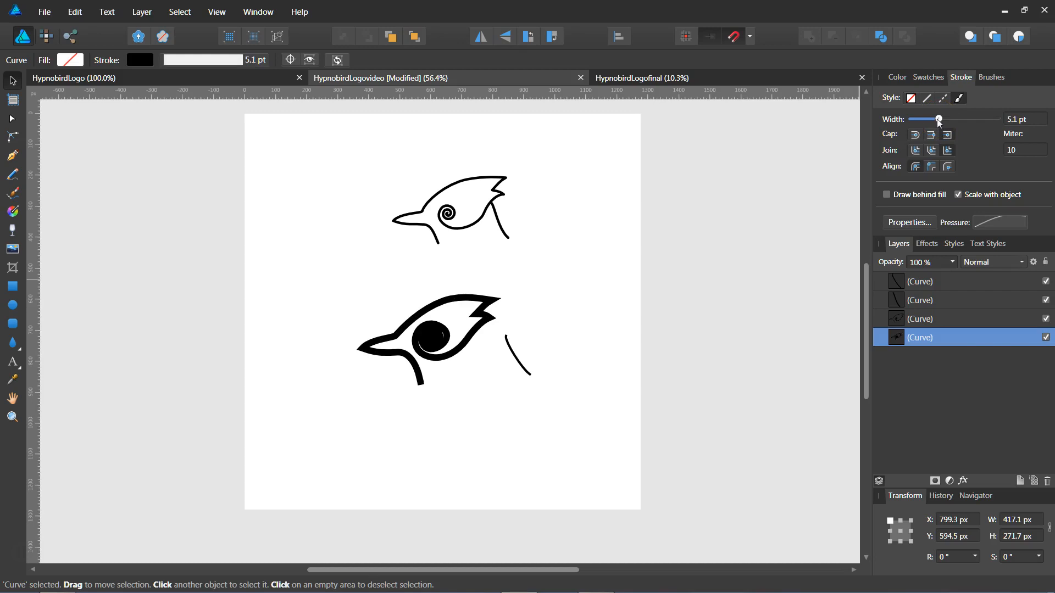
{"action": "left_click_drag", "start_coordinate": [941, 119], "coordinate": [937, 119]}
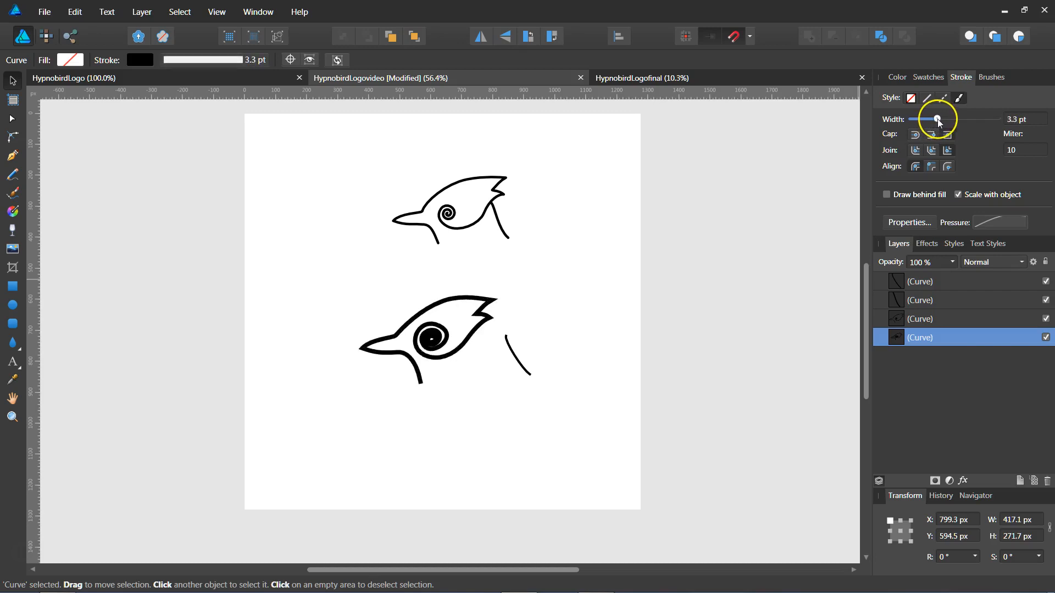
{"action": "left_click_drag", "start_coordinate": [935, 120], "coordinate": [941, 119]}
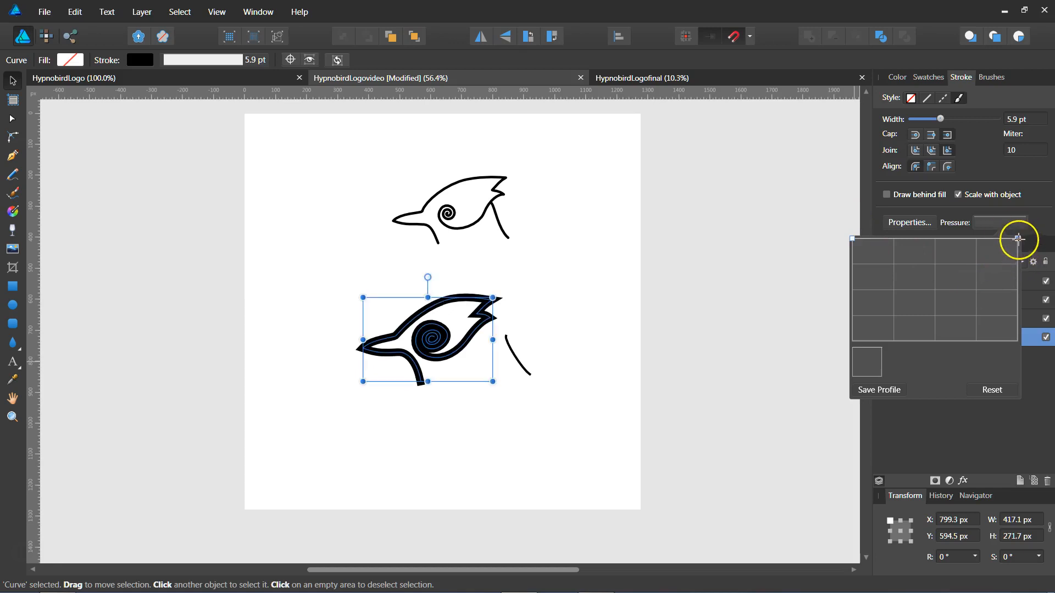
{"action": "mouse_move", "coordinate": [879, 267]}
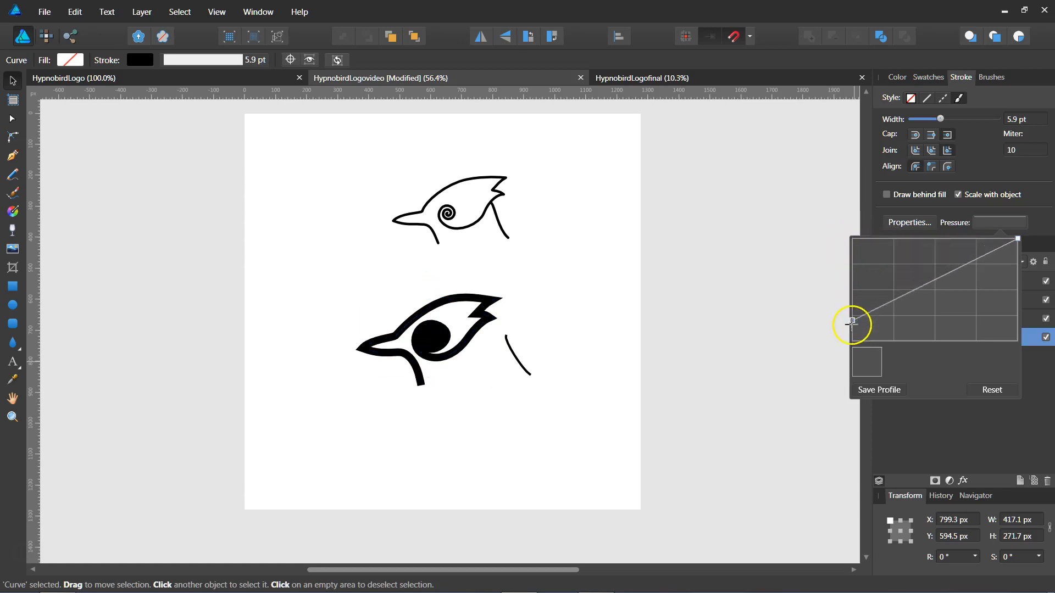
- Shape the pressure curve so the stroke starts at minimum width and builds later
{"action": "left_click_drag", "start_coordinate": [851, 325], "coordinate": [935, 286]}
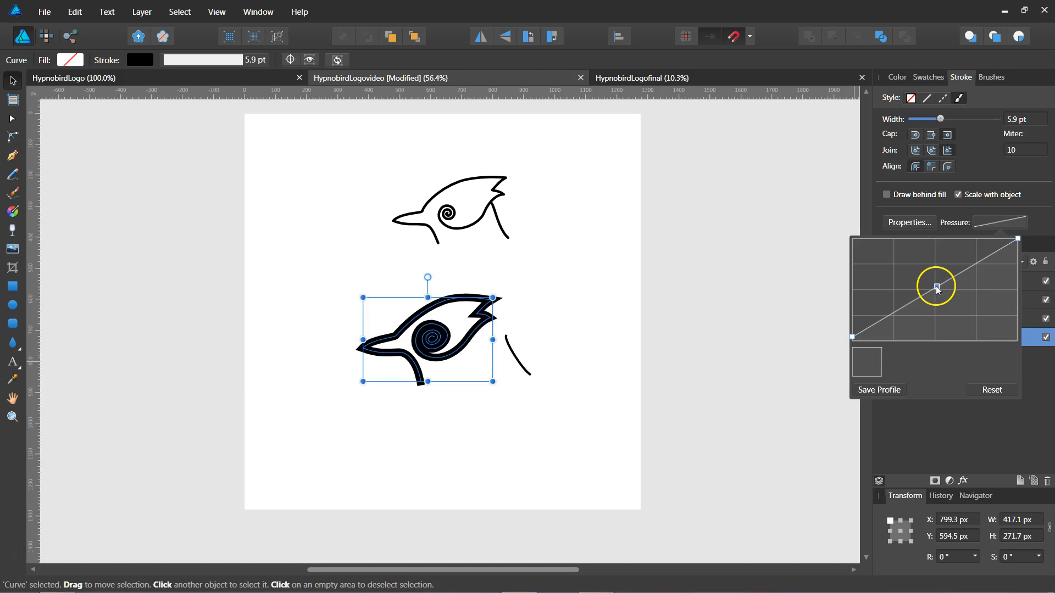
{"action": "left_click_drag", "start_coordinate": [935, 286], "coordinate": [958, 316]}
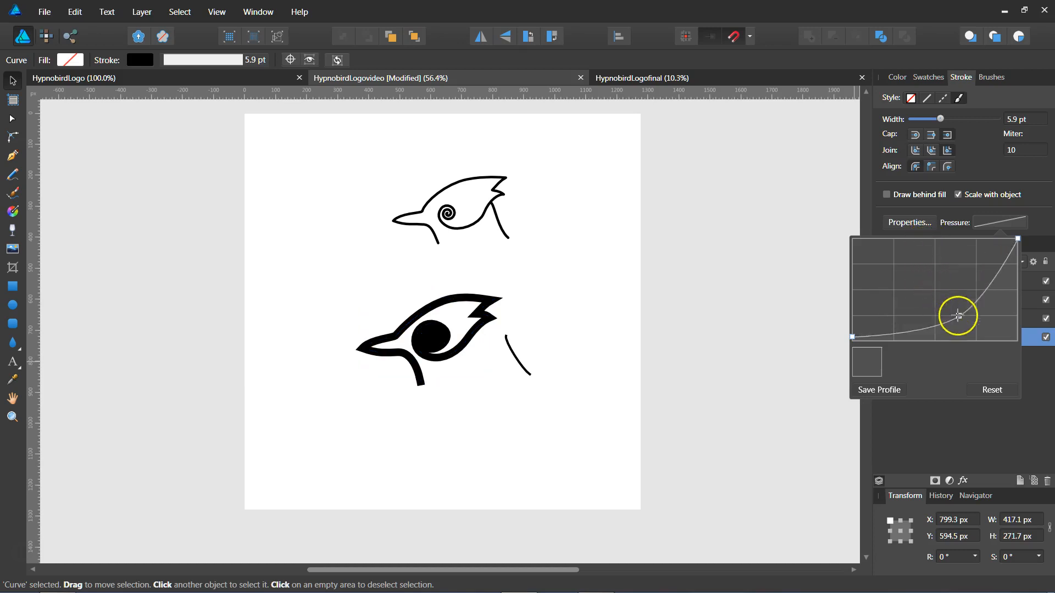
{"action": "left_click_drag", "start_coordinate": [957, 316], "coordinate": [932, 254]}
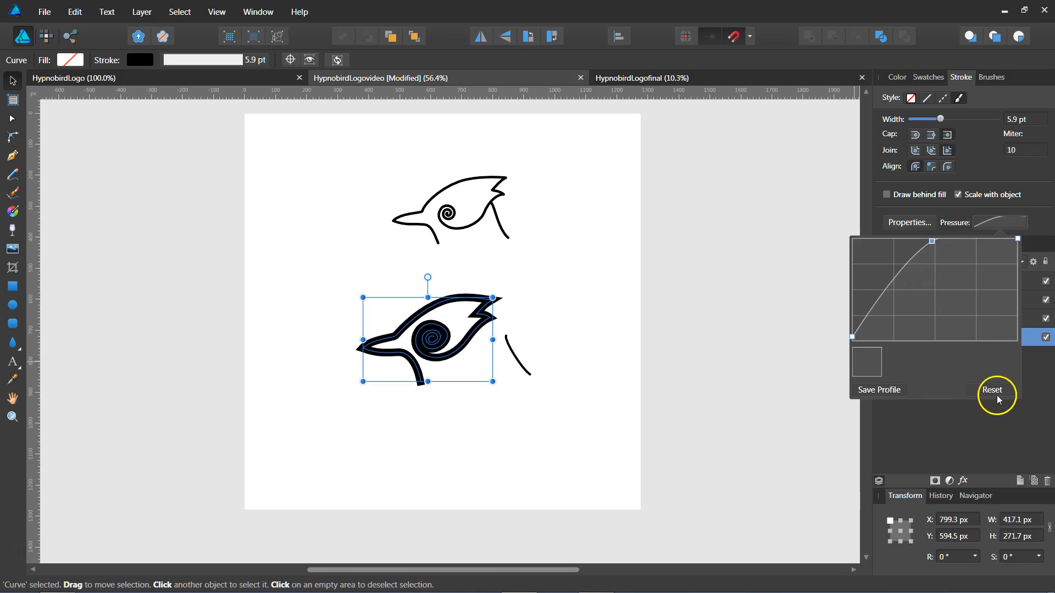
{"action": "mouse_move", "coordinate": [969, 209]}
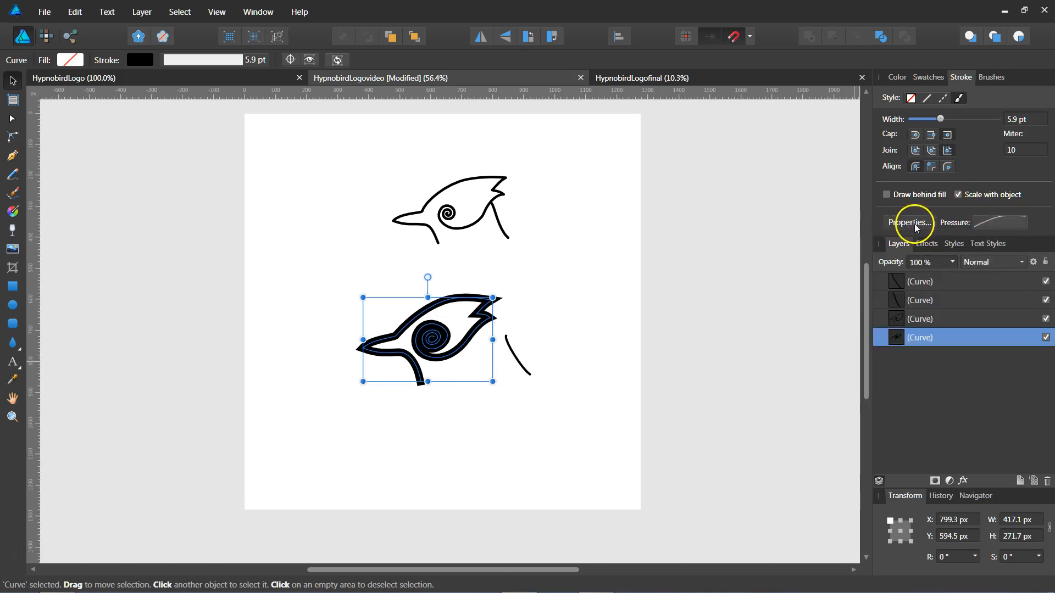
{"action": "left_click", "coordinate": [909, 222]}
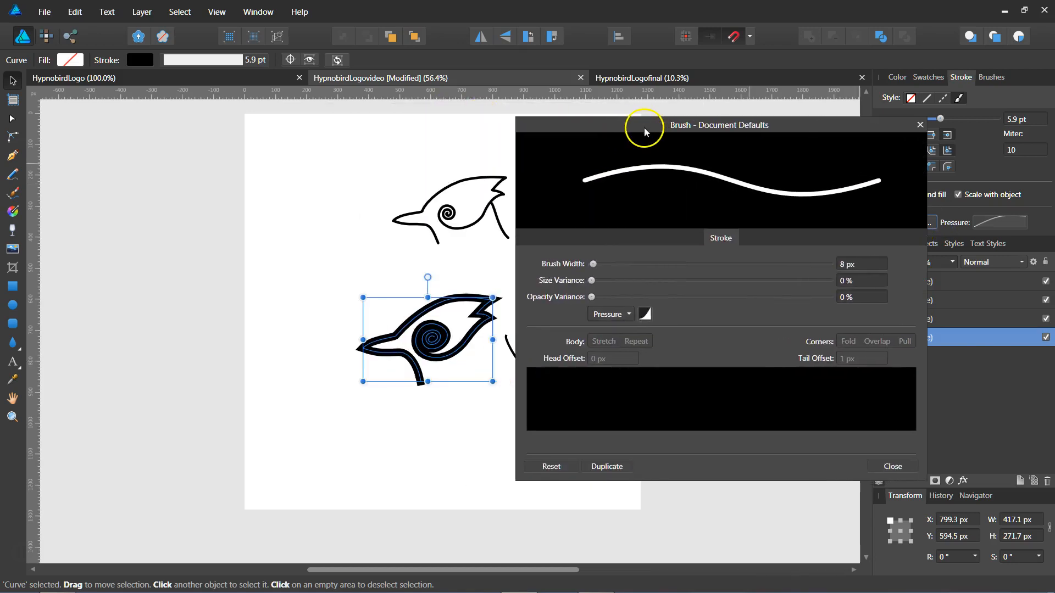
- Experiment with the brush Size Variance slider and settle it at 90%
{"action": "left_click_drag", "start_coordinate": [591, 281], "coordinate": [600, 281]}
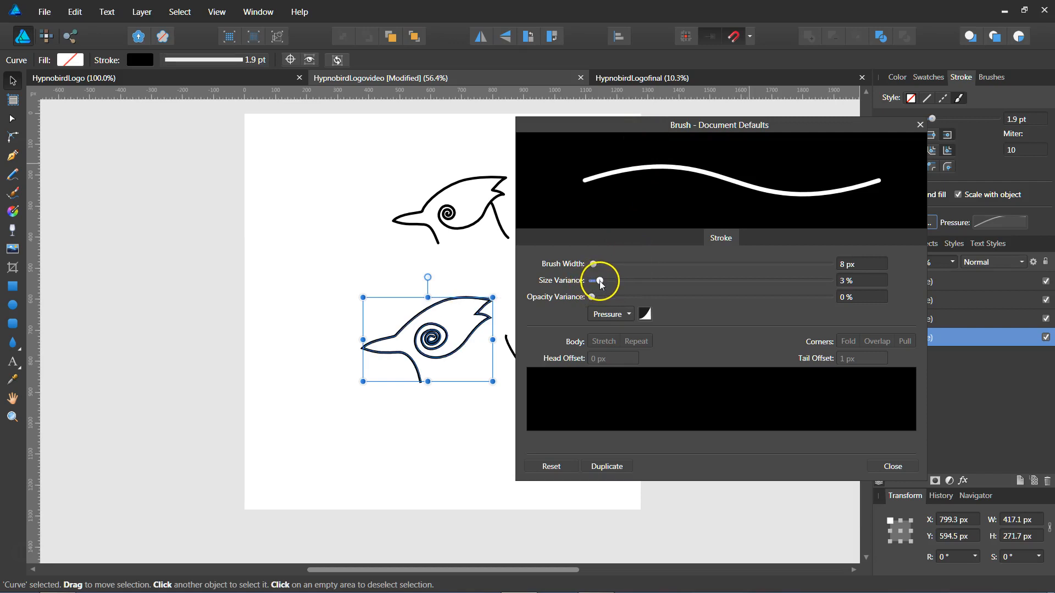
{"action": "left_click_drag", "start_coordinate": [598, 281], "coordinate": [785, 281]}
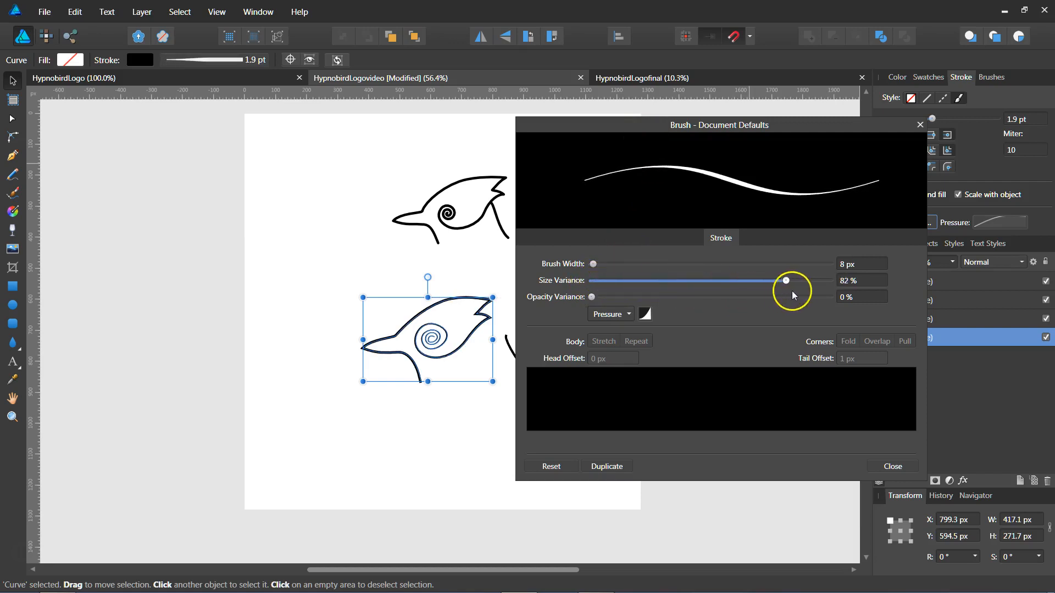
{"action": "left_click_drag", "start_coordinate": [785, 281], "coordinate": [762, 281]}
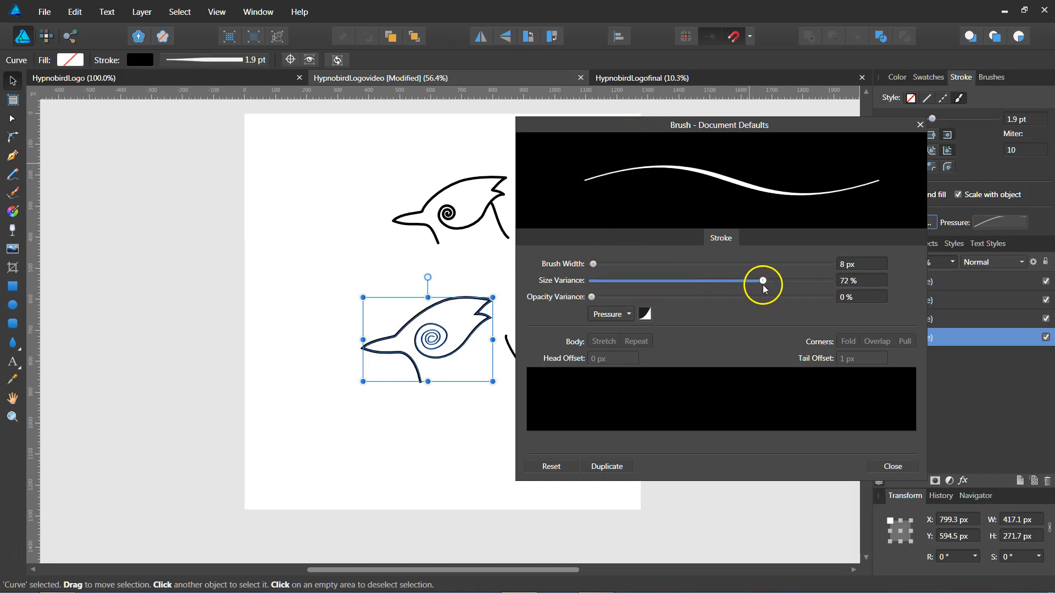
{"action": "left_click_drag", "start_coordinate": [762, 281], "coordinate": [630, 281]}
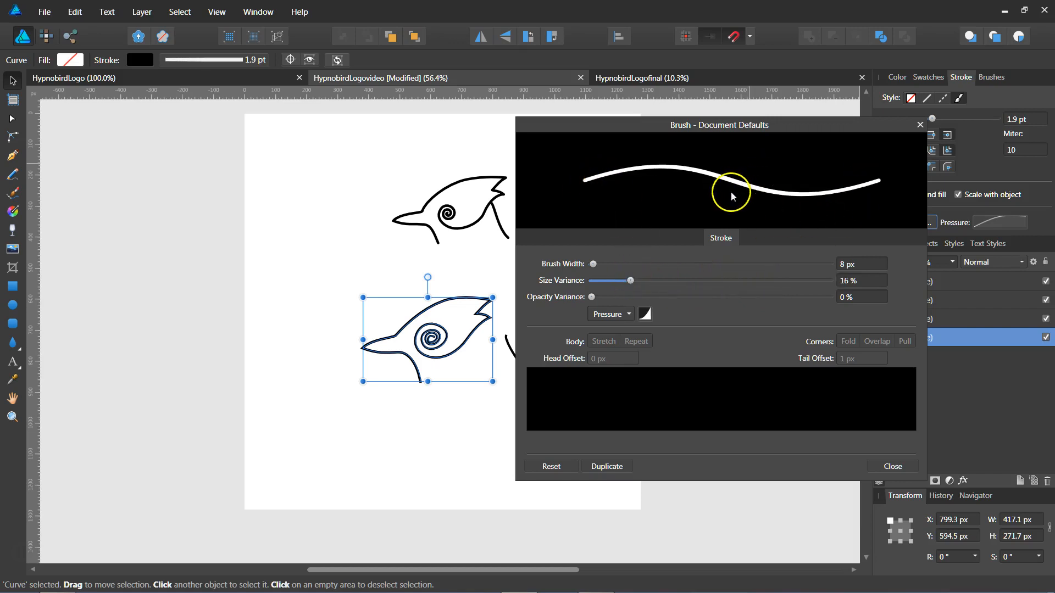
{"action": "left_click_drag", "start_coordinate": [630, 281], "coordinate": [759, 281]}
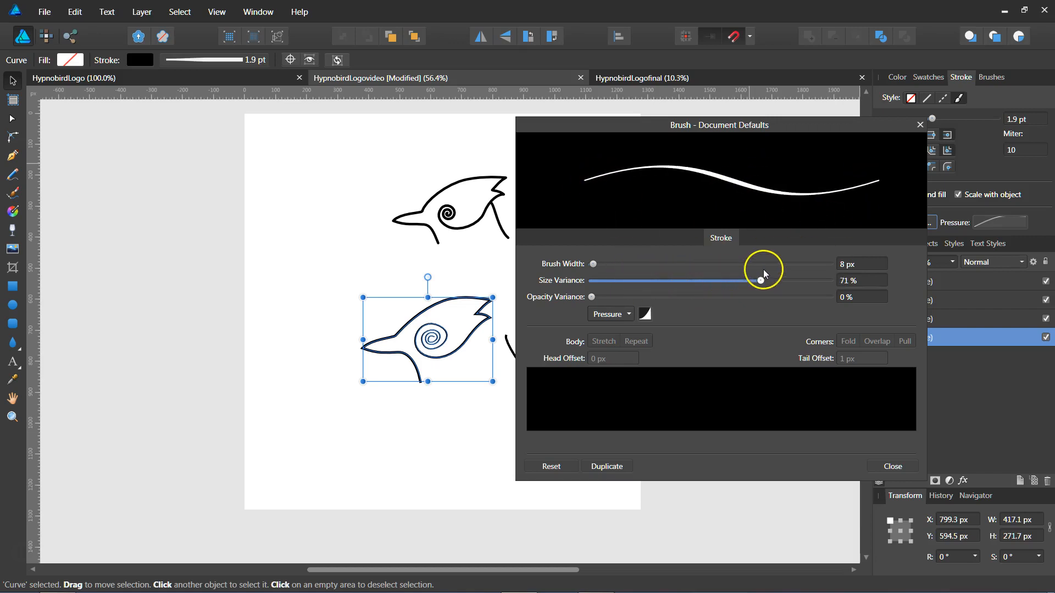
{"action": "left_click_drag", "start_coordinate": [759, 281], "coordinate": [674, 281]}
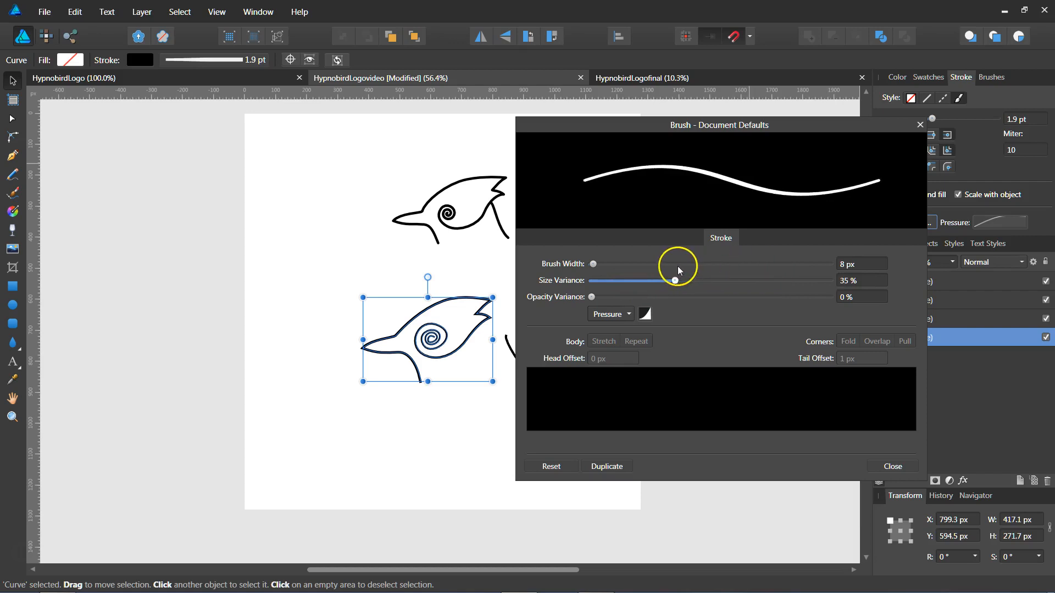
{"action": "left_click_drag", "start_coordinate": [674, 281], "coordinate": [750, 281]}
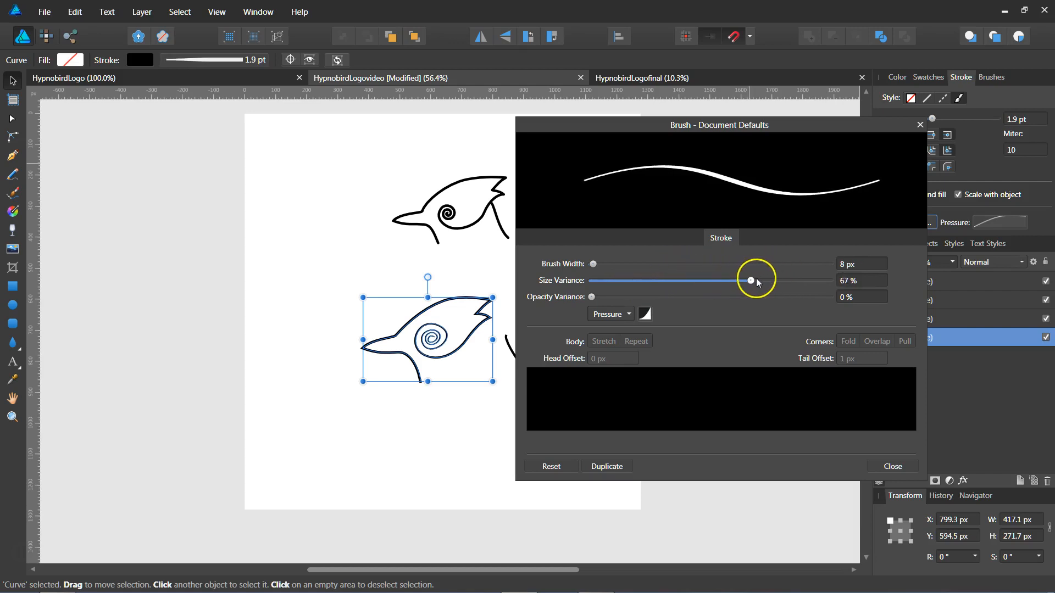
{"action": "left_click_drag", "start_coordinate": [749, 281], "coordinate": [804, 280]}
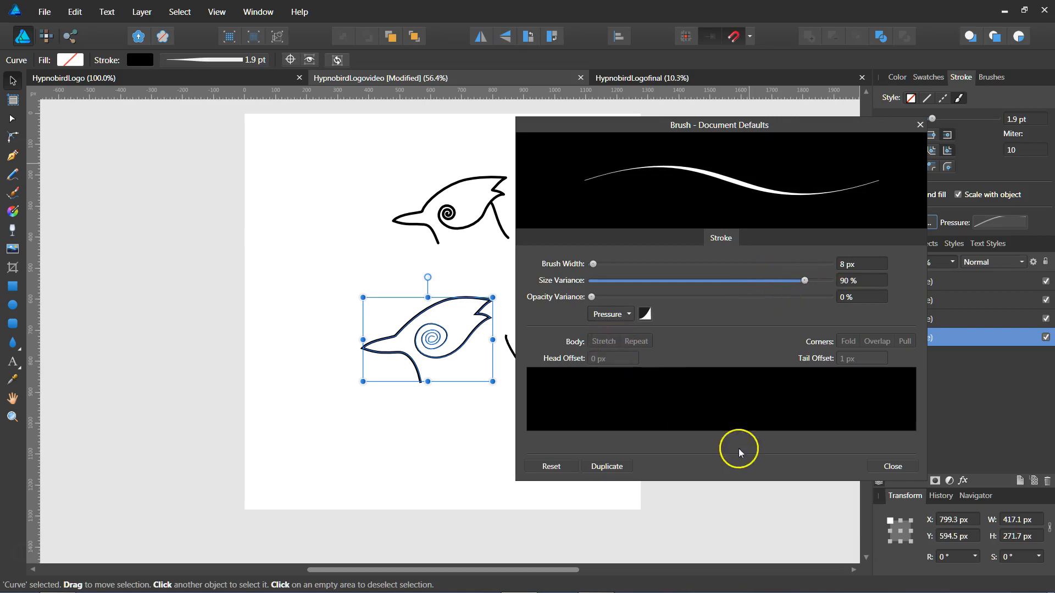
- Leave the Brush dialog and widen the tapered stroke to 7.6 pt
{"action": "left_click", "coordinate": [891, 466]}
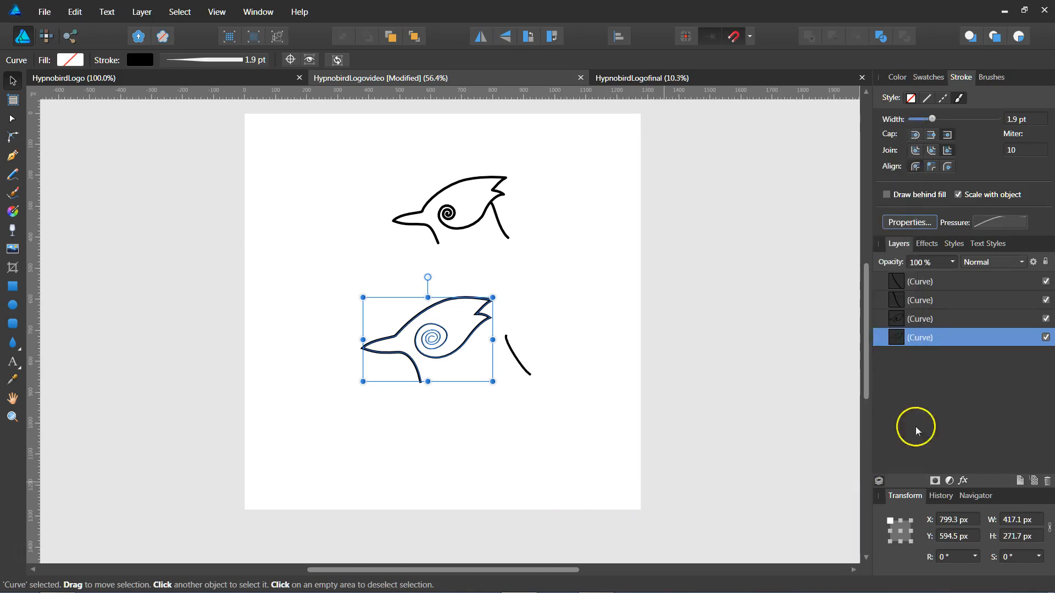
{"action": "left_click_drag", "start_coordinate": [932, 119], "coordinate": [942, 118]}
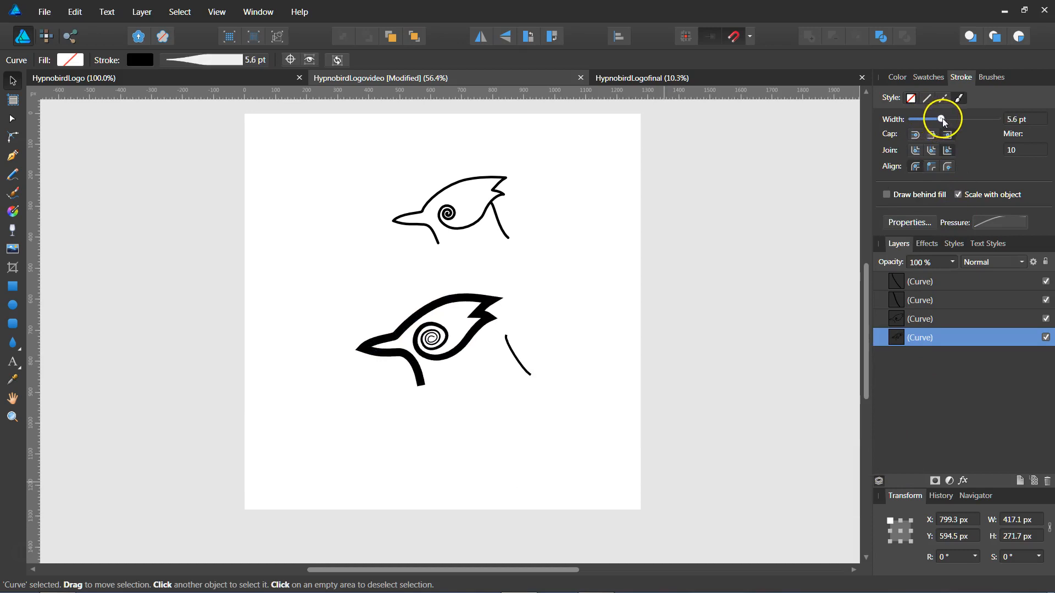
{"action": "left_click_drag", "start_coordinate": [941, 119], "coordinate": [942, 119]}
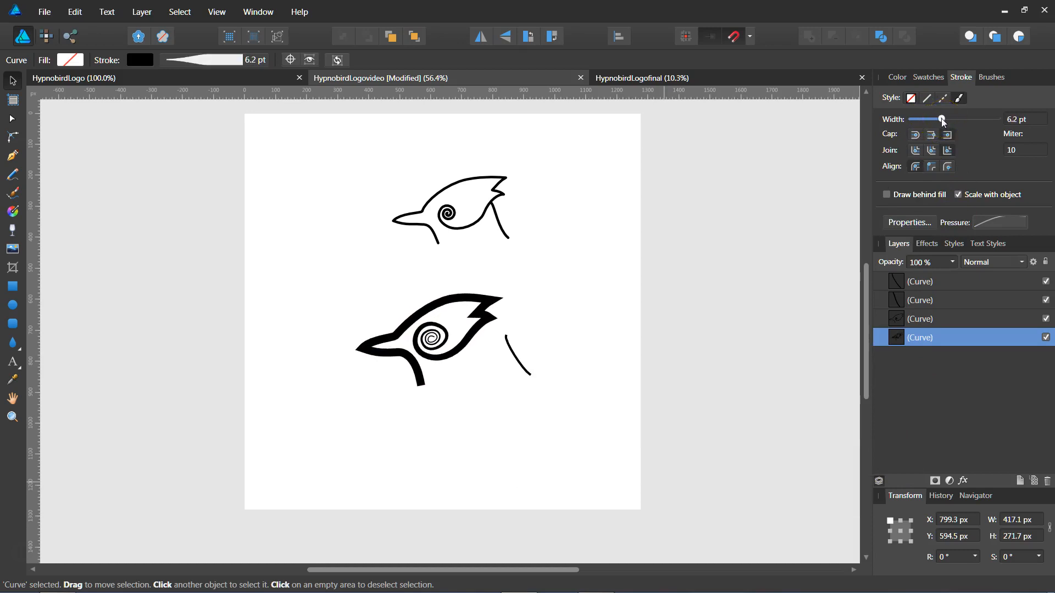
{"action": "left_click_drag", "start_coordinate": [941, 119], "coordinate": [945, 120]}
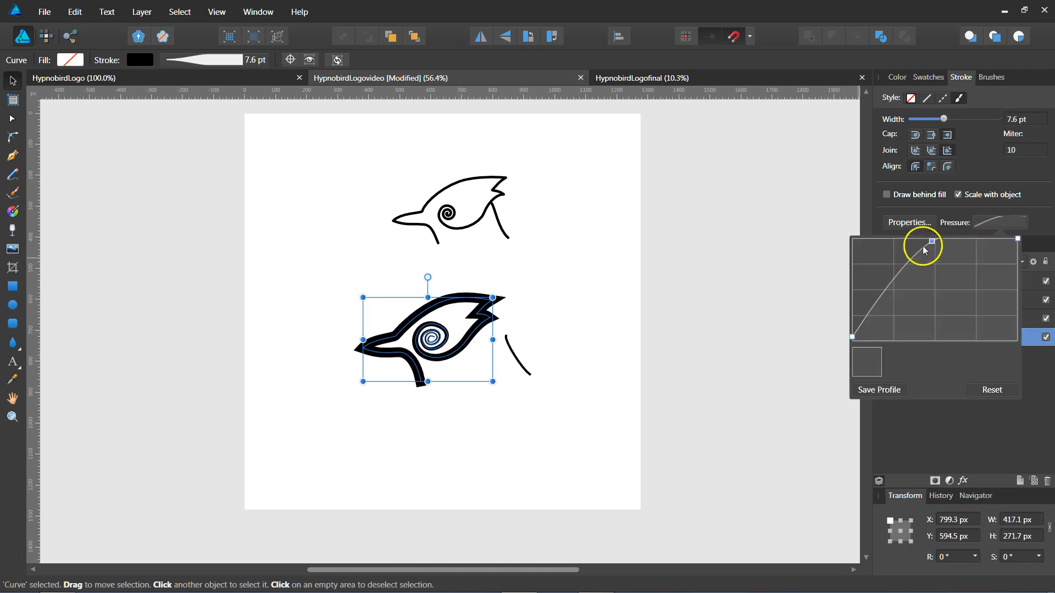
- Reshape the pressure profile into a steep curve with an added middle node
{"action": "left_click_drag", "start_coordinate": [930, 241], "coordinate": [930, 291]}
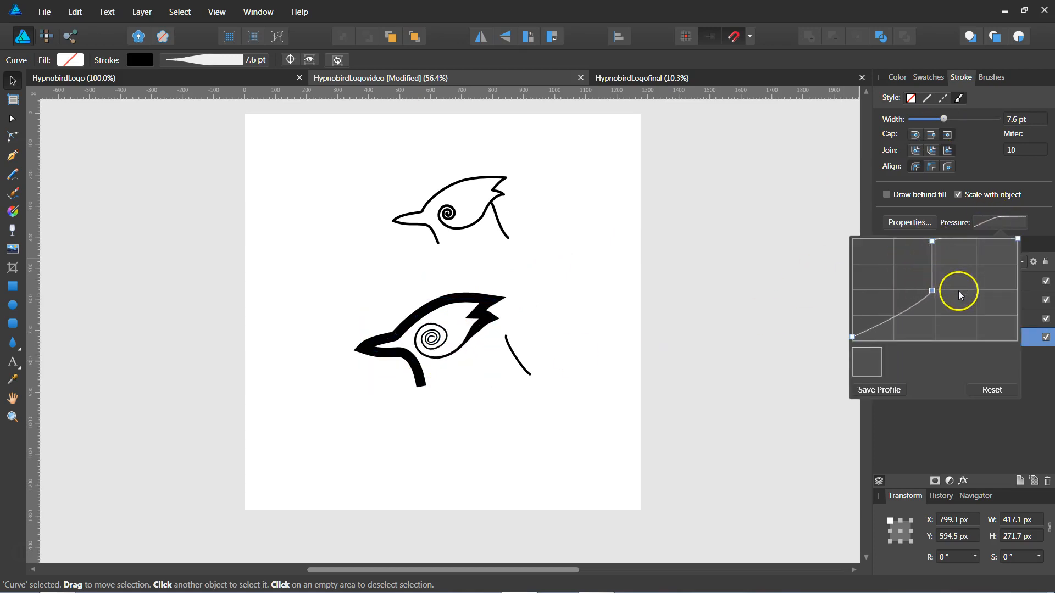
{"action": "left_click_drag", "start_coordinate": [932, 291], "coordinate": [908, 313]}
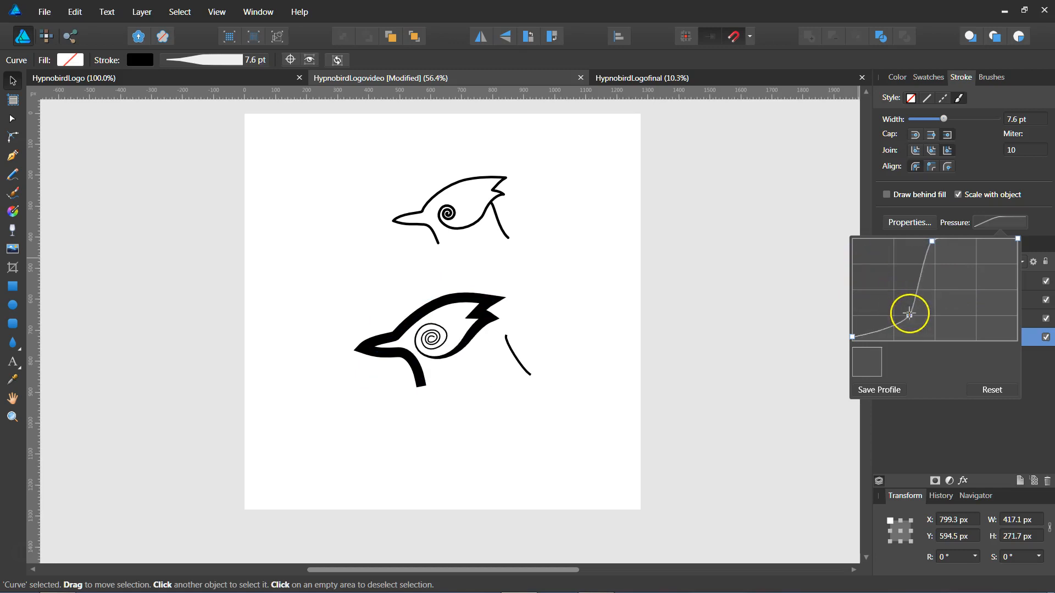
{"action": "left_click_drag", "start_coordinate": [908, 314], "coordinate": [932, 263]}
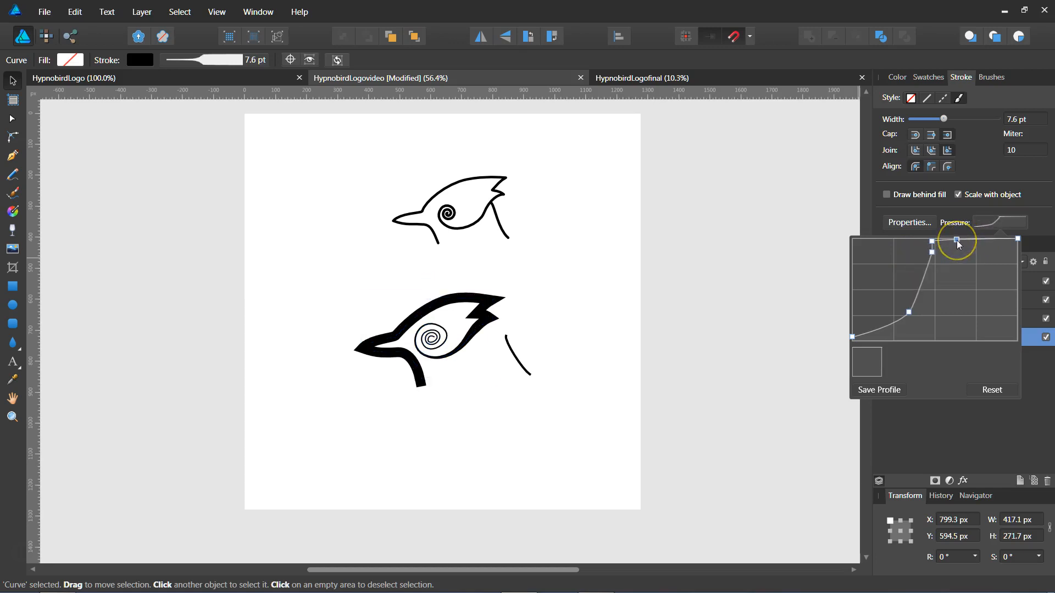
{"action": "left_click_drag", "start_coordinate": [955, 240], "coordinate": [963, 274]}
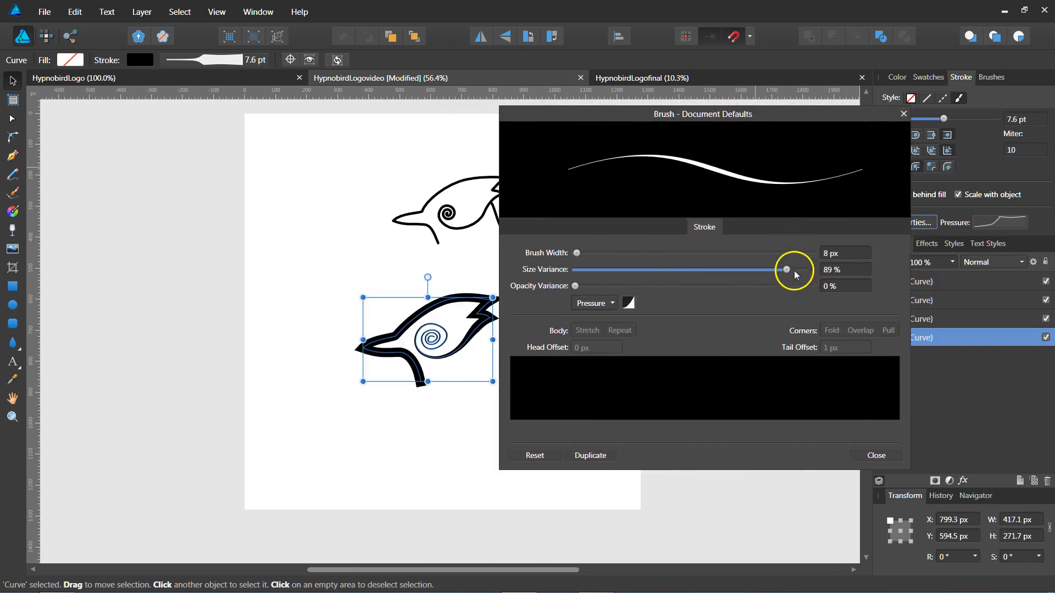
- Set the brush size variance to about 87% and leave the Brush dialog
{"action": "left_click_drag", "start_coordinate": [786, 269], "coordinate": [797, 269]}
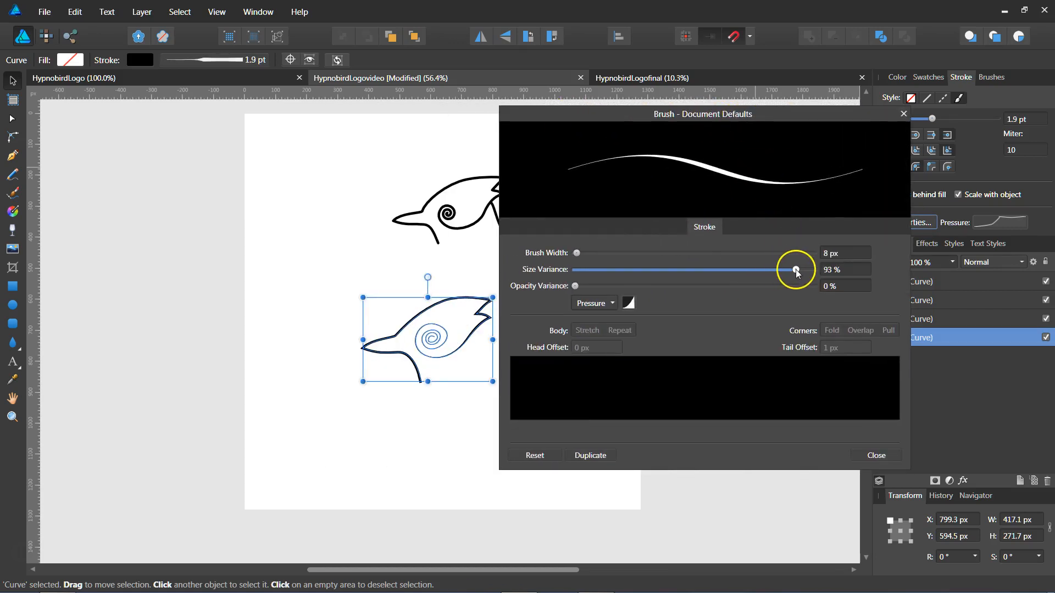
{"action": "left_click_drag", "start_coordinate": [796, 269], "coordinate": [780, 269]}
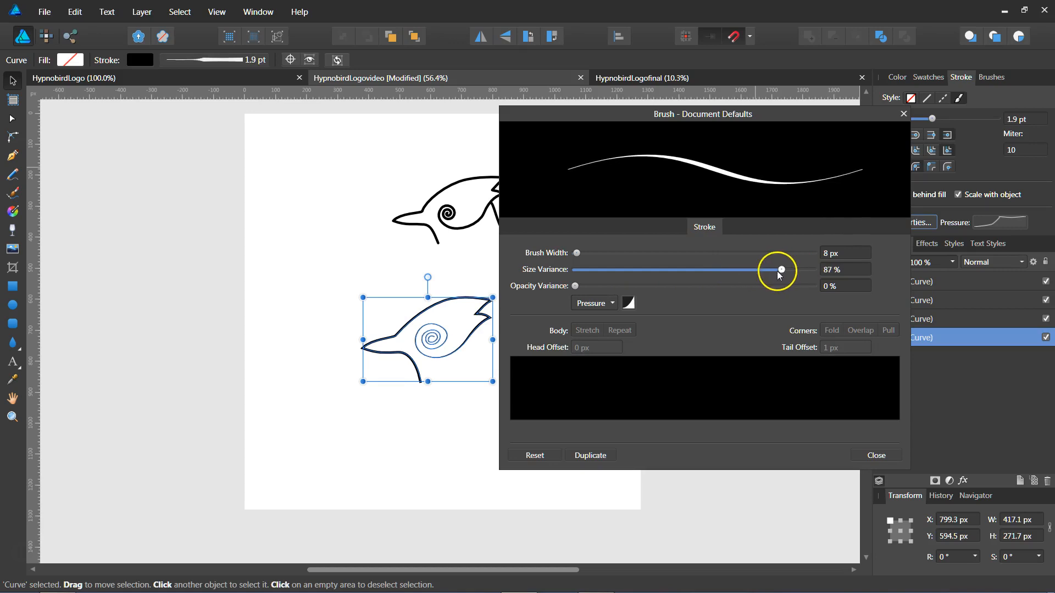
{"action": "left_click", "coordinate": [875, 455]}
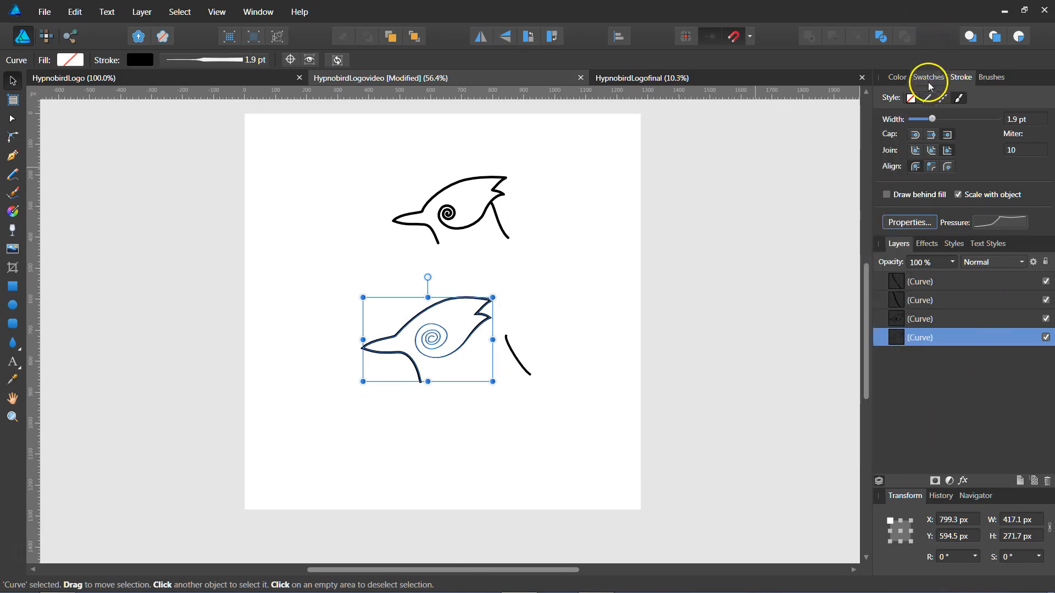
- Widen the calligraphic bird-head stroke to 9.3 pt
{"action": "left_click_drag", "start_coordinate": [932, 119], "coordinate": [944, 120]}
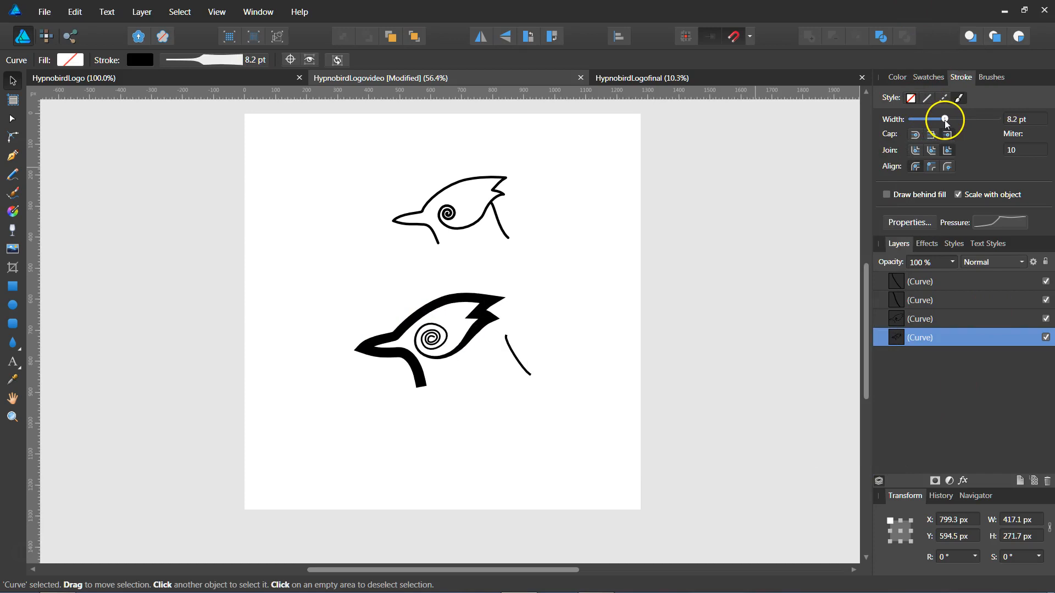
{"action": "left_click_drag", "start_coordinate": [944, 119], "coordinate": [947, 119]}
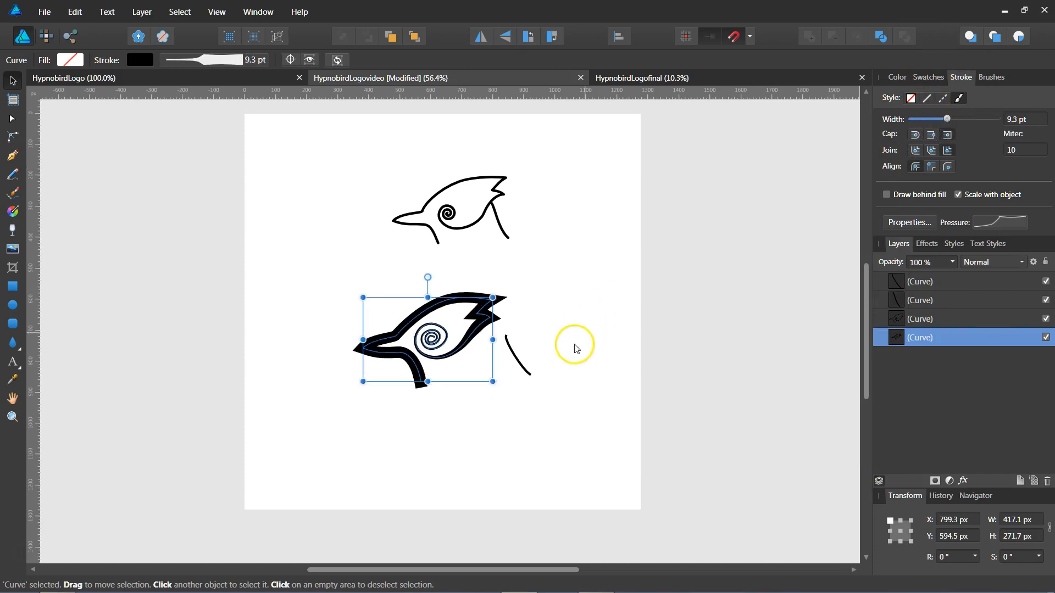